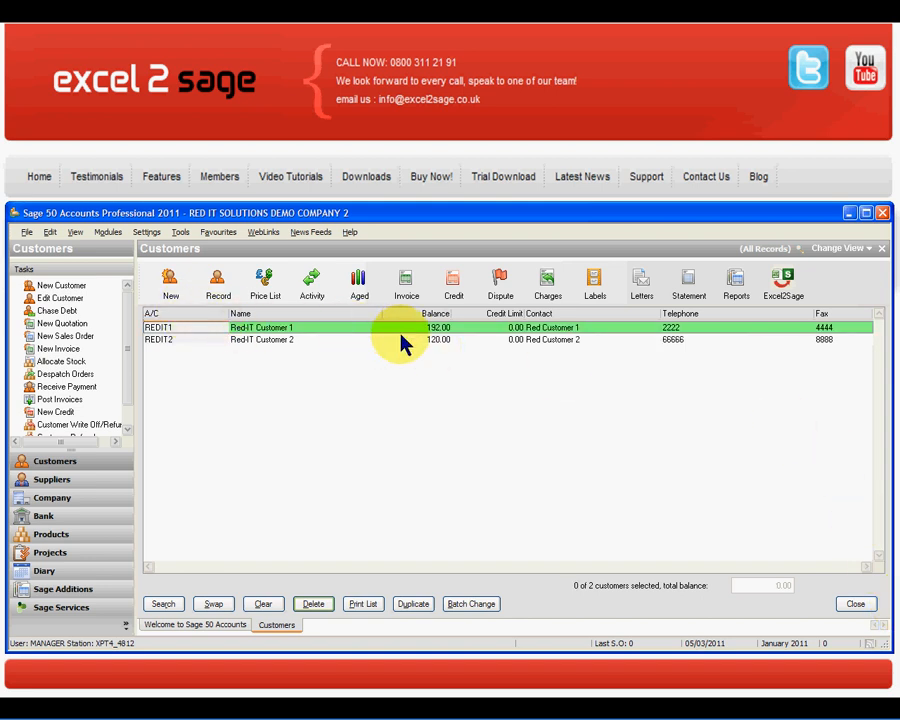
pyautogui.moveTo(432, 350)
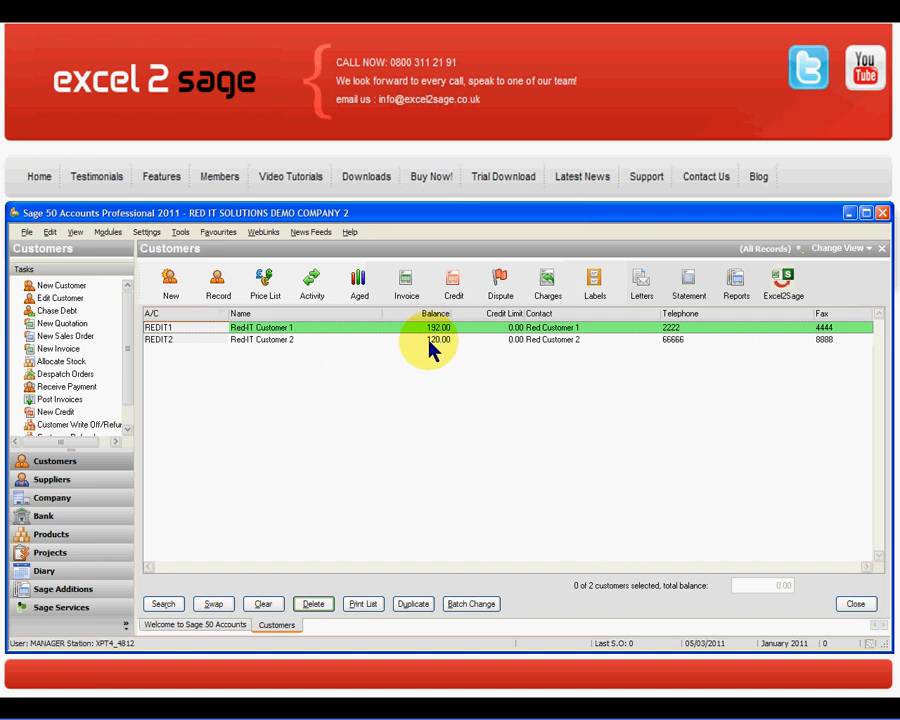
pyautogui.moveTo(438, 350)
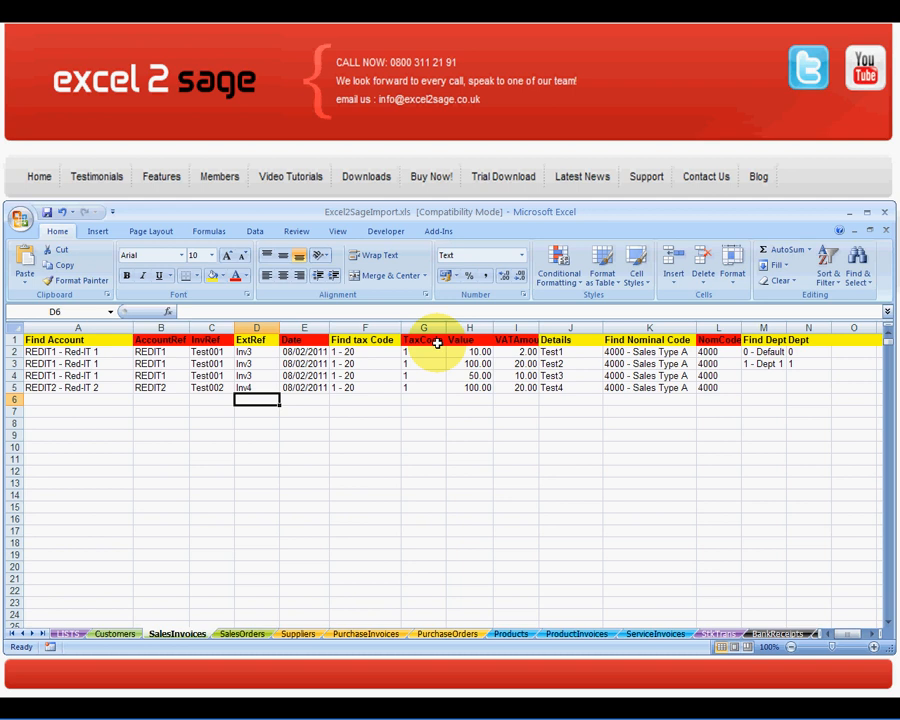
# - Review the workbook's invoice lines: Inv3 and Inv4 references, customer account, tax code and nominal code
pyautogui.moveTo(256, 352); pyautogui.dragTo(256, 364)
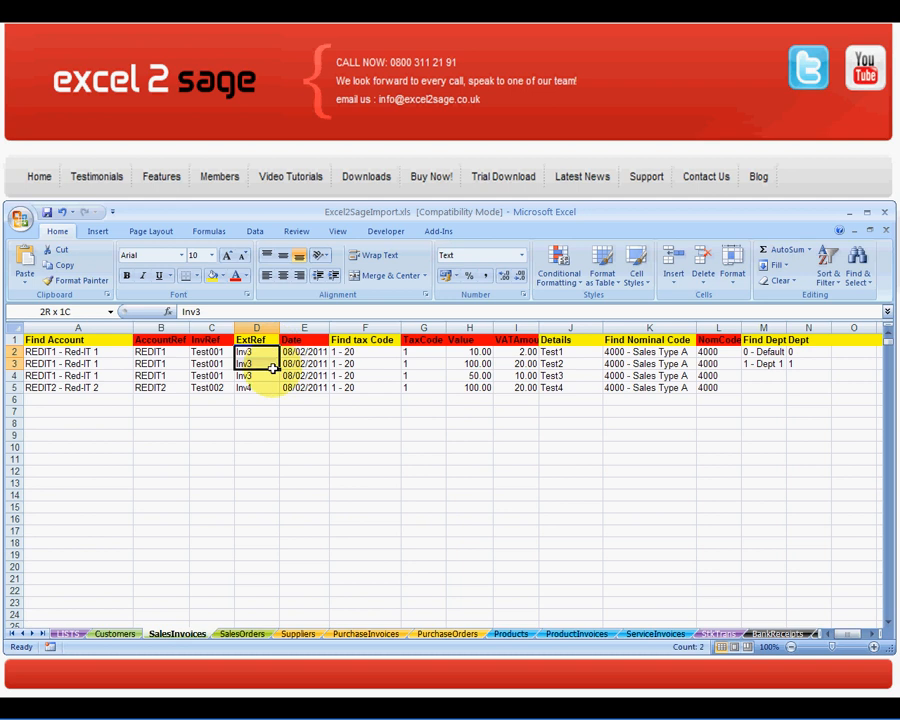
pyautogui.click(256, 364)
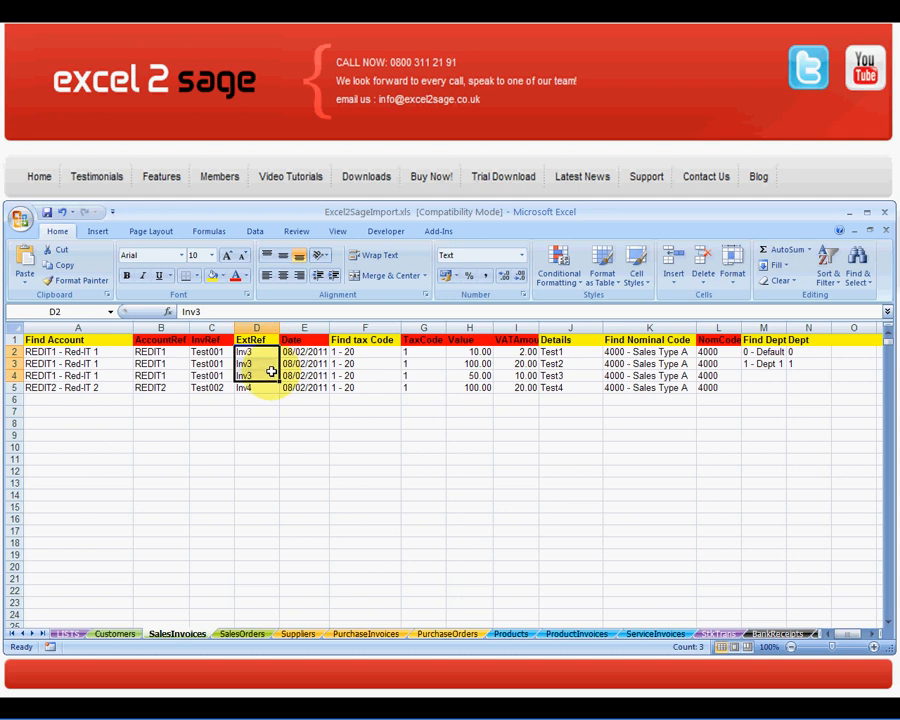
pyautogui.click(256, 388)
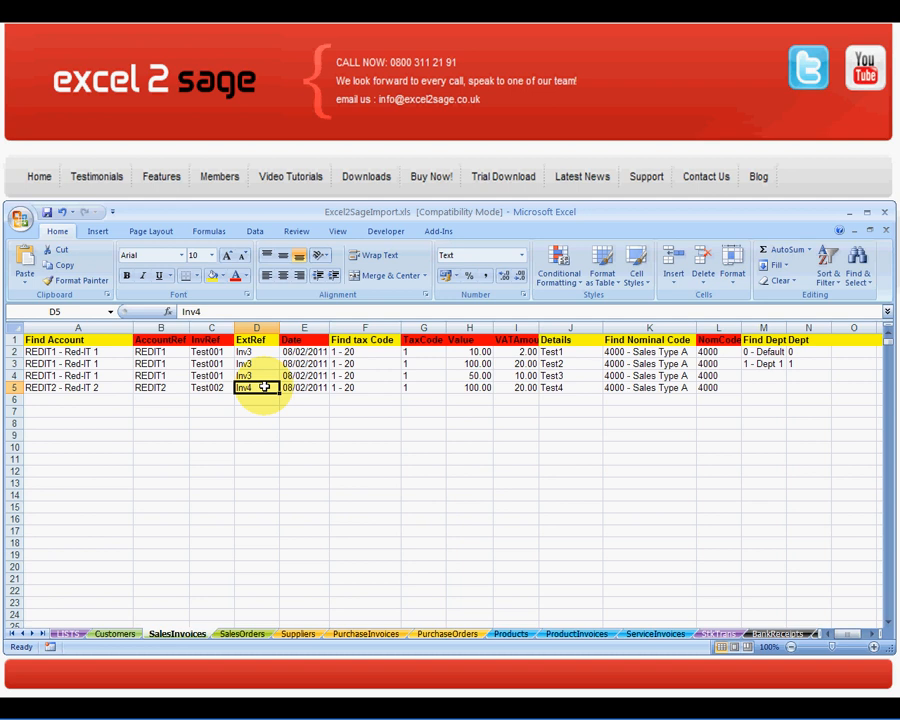
pyautogui.click(76, 352)
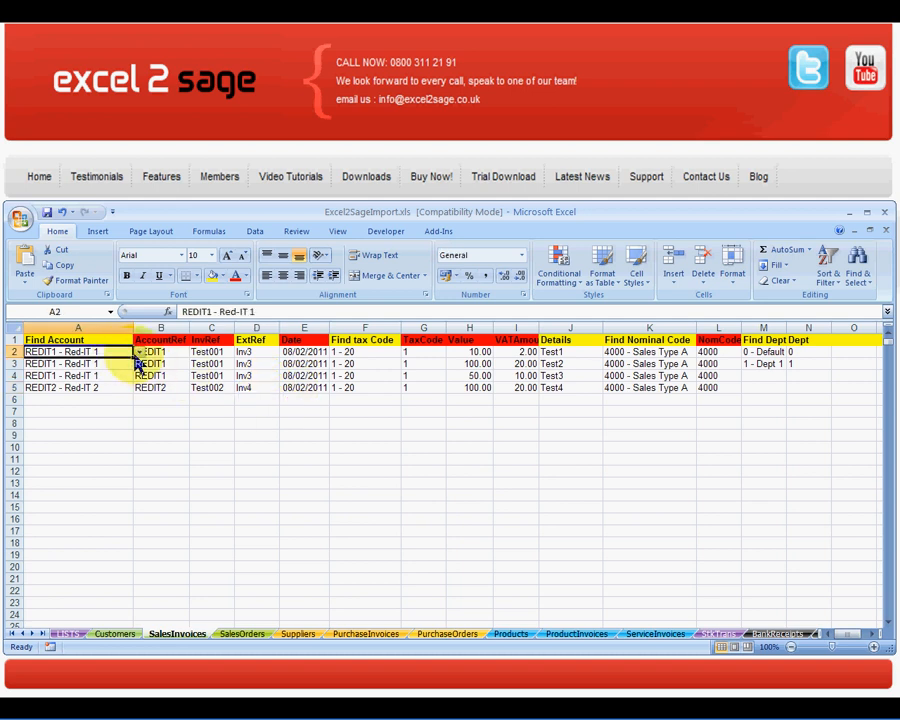
pyautogui.click(140, 352)
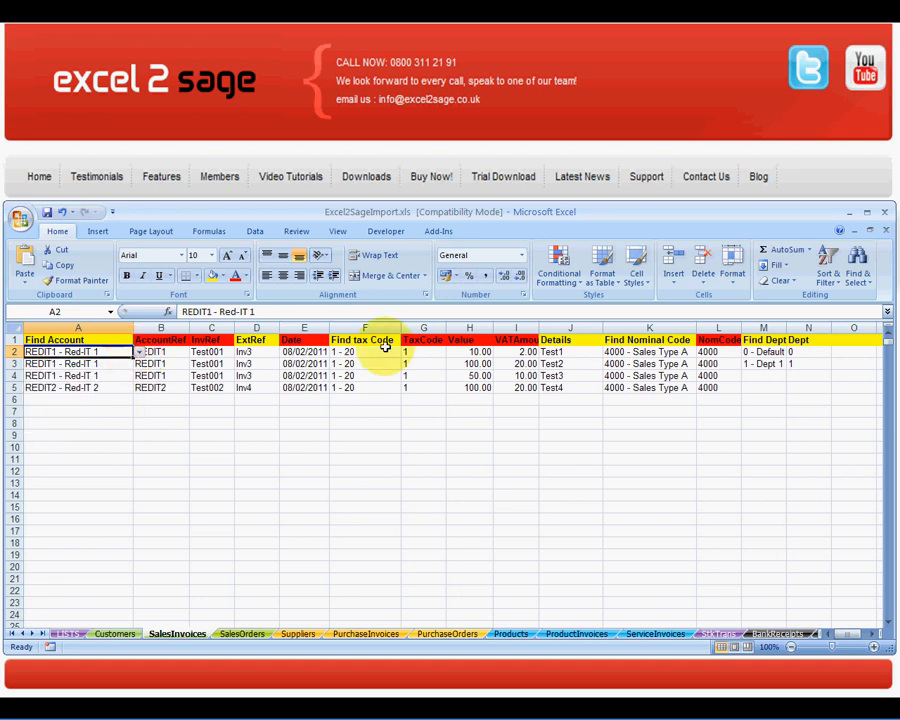
pyautogui.click(406, 352)
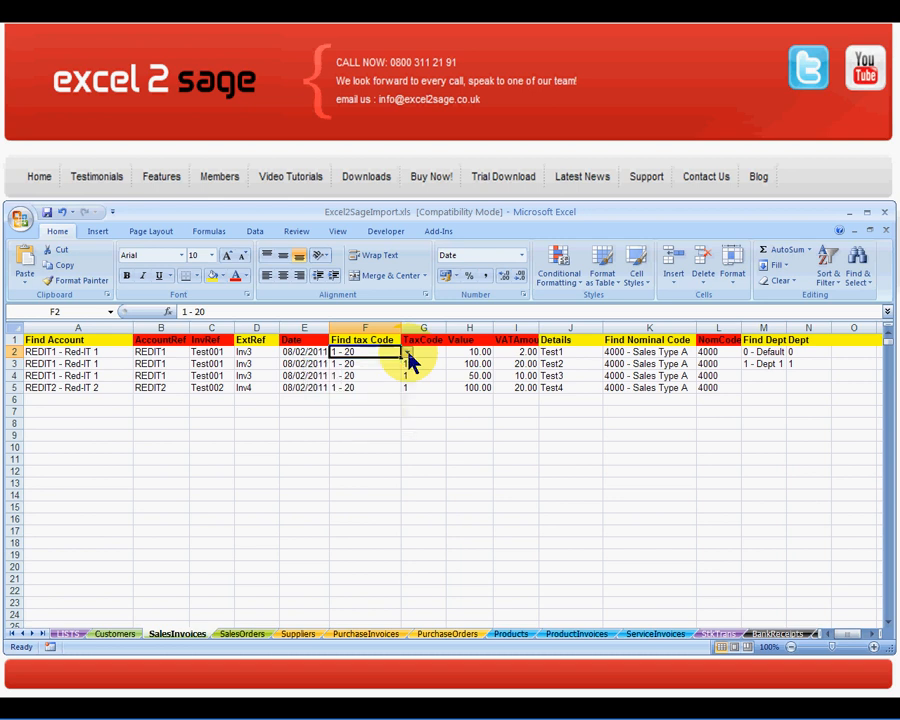
pyautogui.click(648, 352)
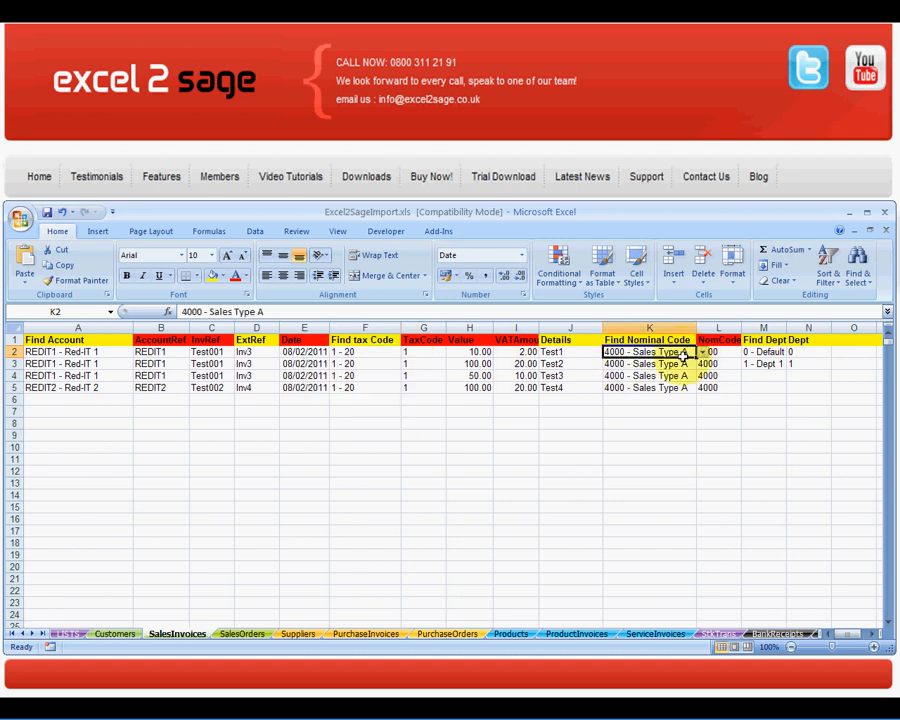
pyautogui.click(700, 352)
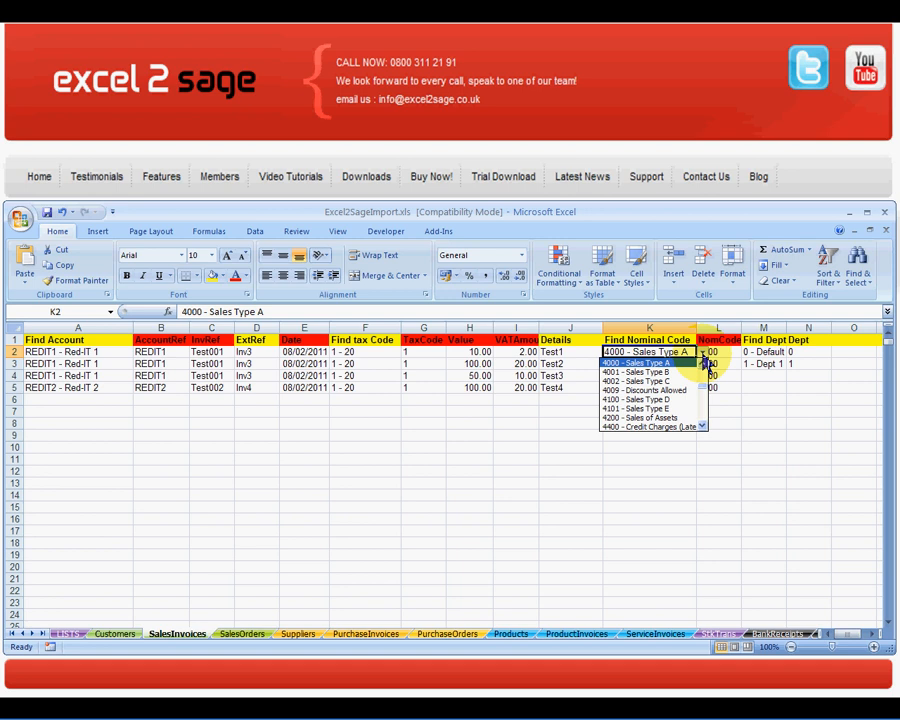
pyautogui.click(636, 352)
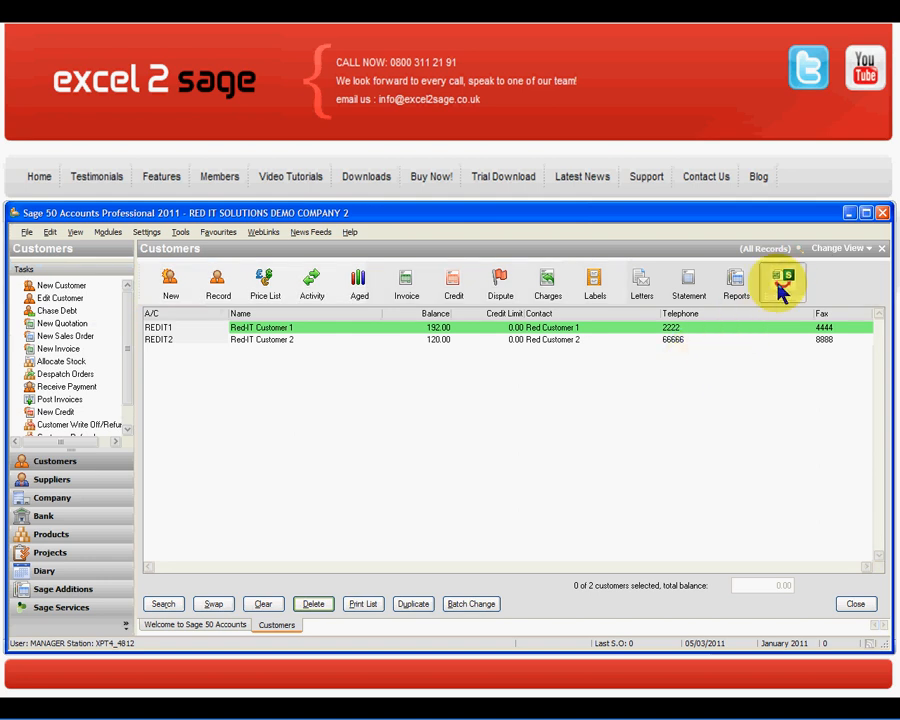
pyautogui.moveTo(782, 290)
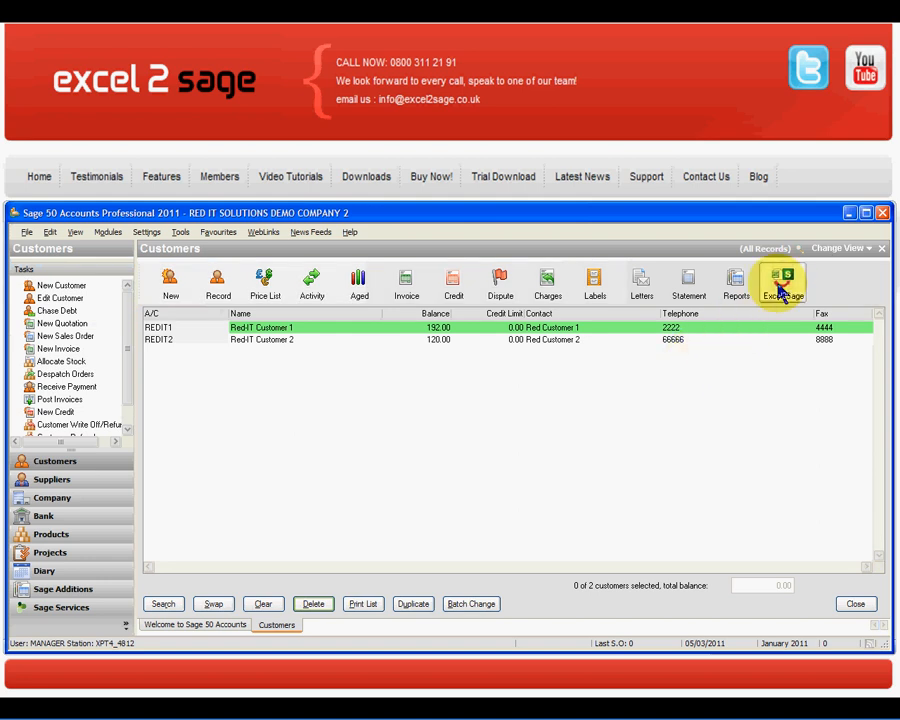
# - Launch Excel2Sage, connect to the Sage demo company and start the Sales Invoices upload
pyautogui.click(782, 284)
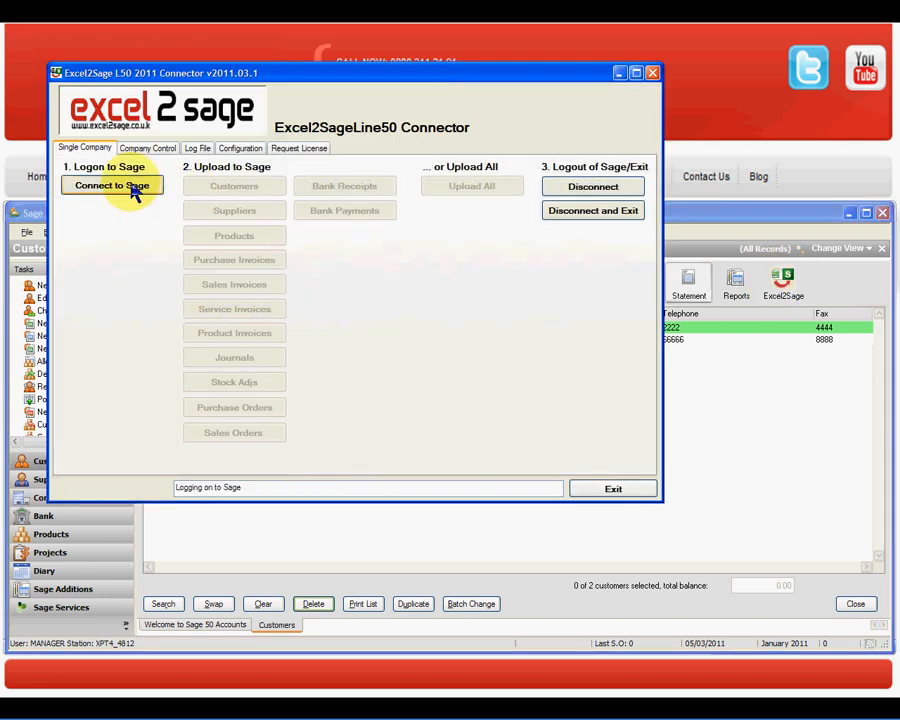
pyautogui.click(112, 184)
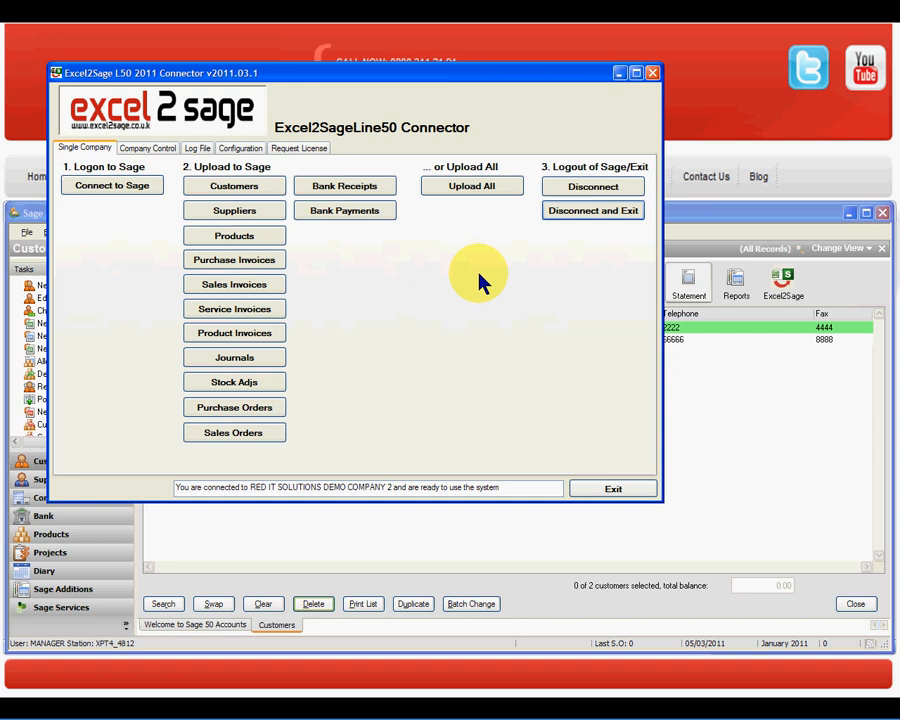
pyautogui.click(234, 284)
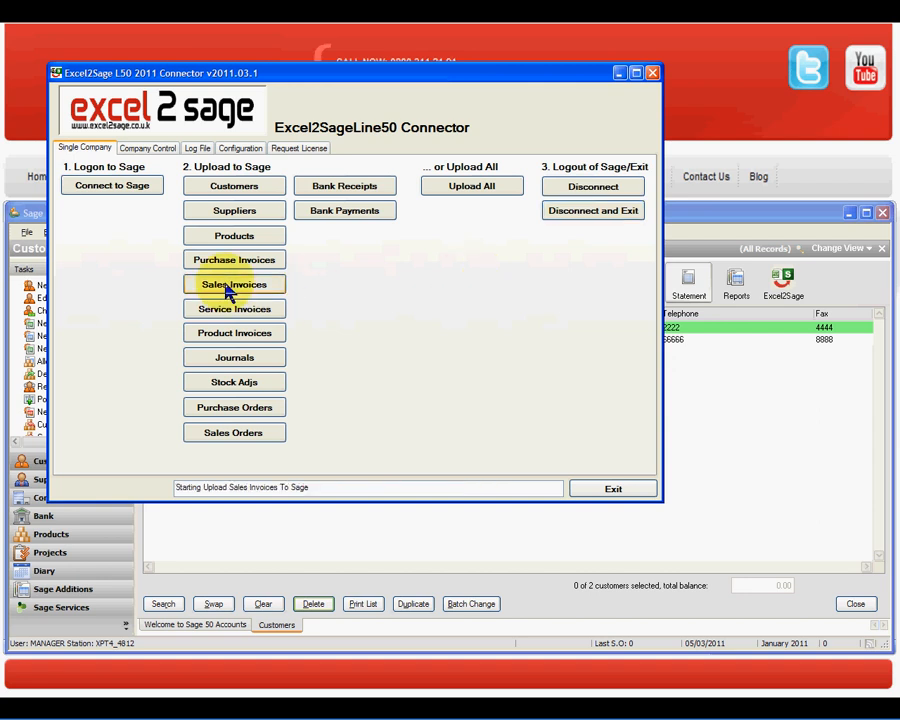
pyautogui.moveTo(364, 290)
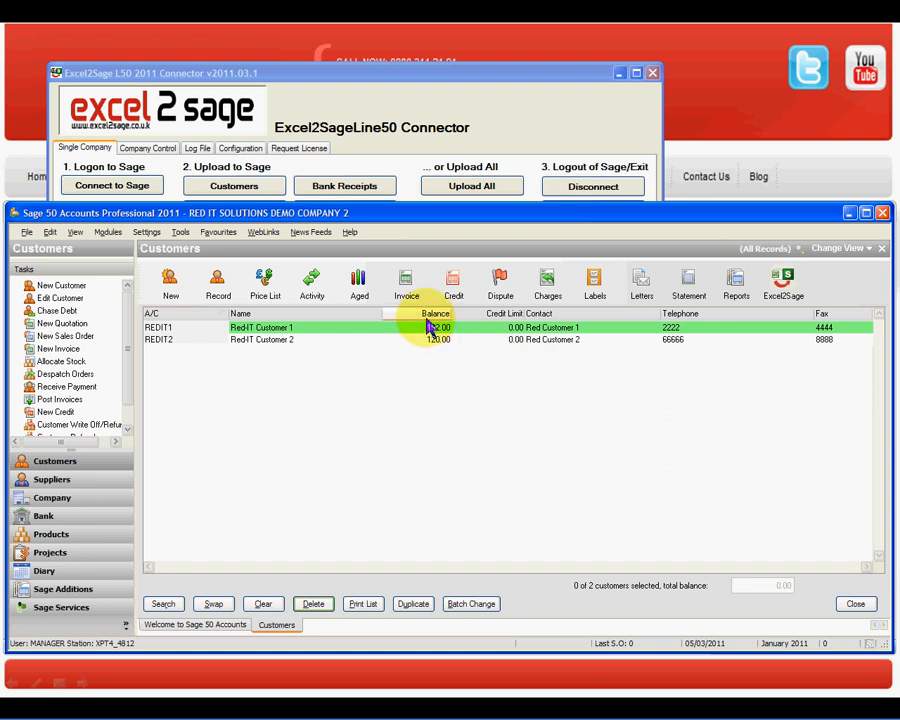
# - Sort customers by balance and view REDIT2's activity, now at 240.00
pyautogui.click(420, 314)
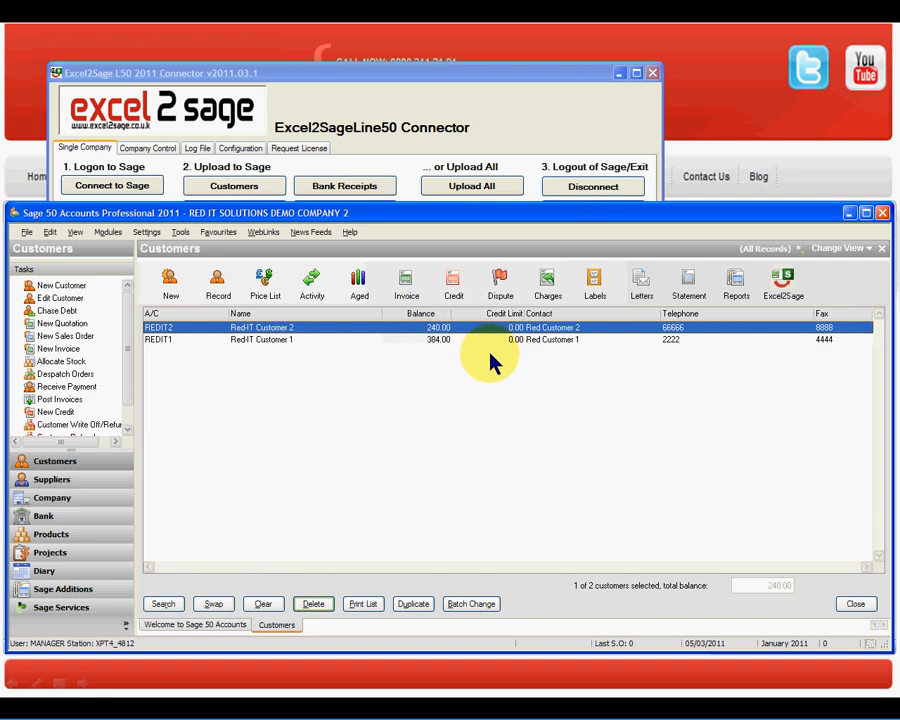
pyautogui.click(312, 284)
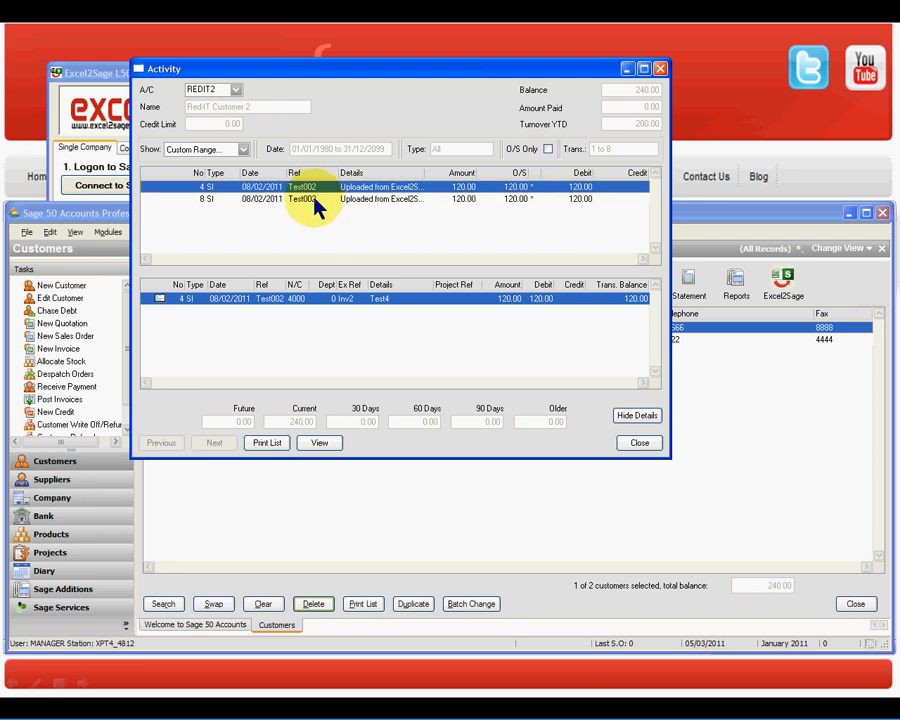
# - Inspect an uploaded invoice's details, then close REDIT2's and REDIT1's activity views
pyautogui.click(380, 200)
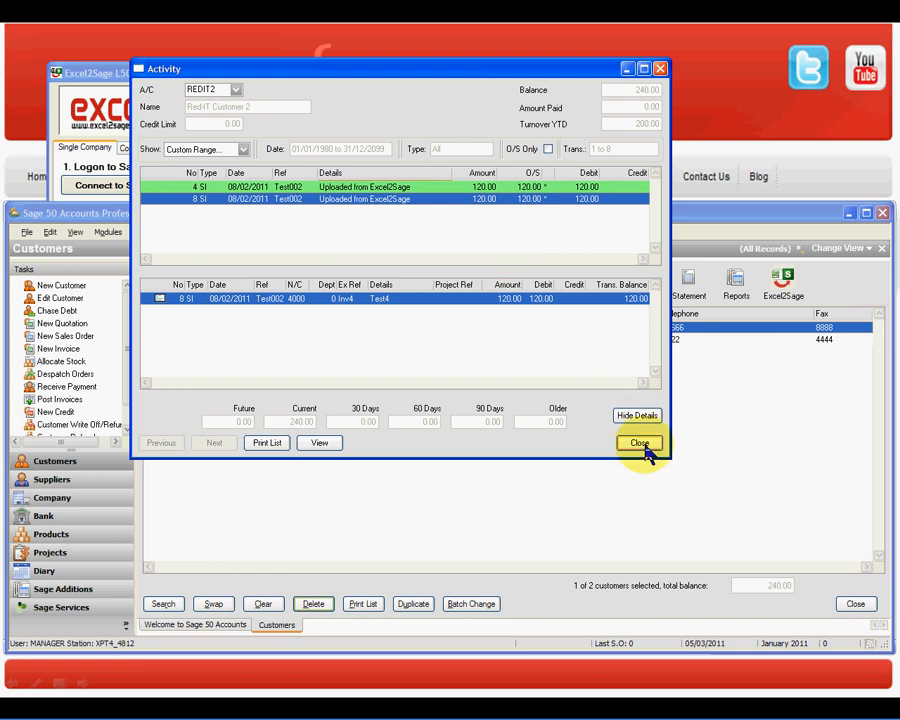
pyautogui.click(640, 444)
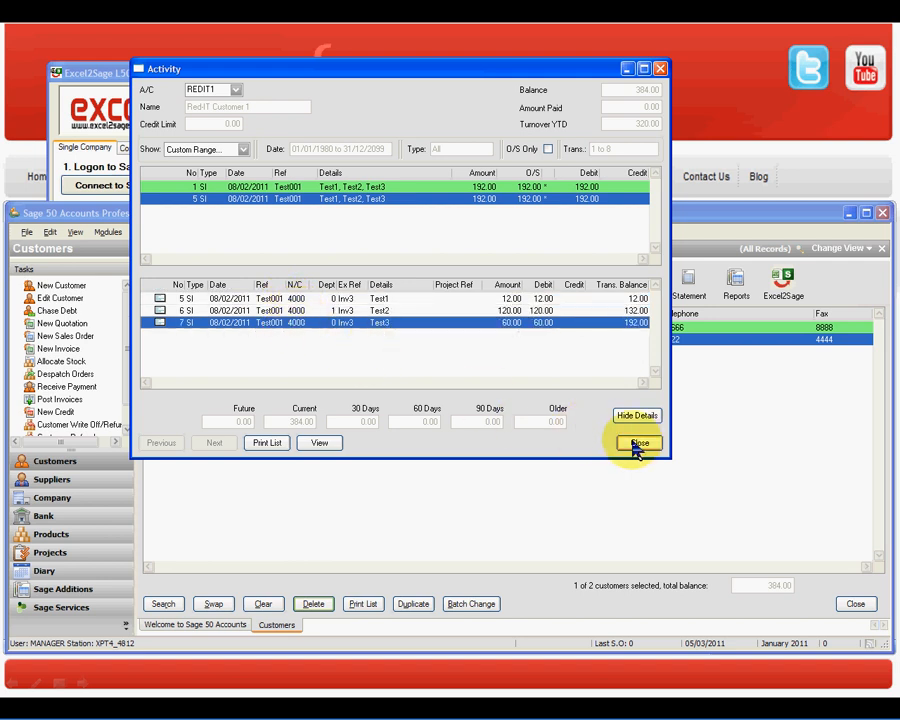
pyautogui.click(640, 444)
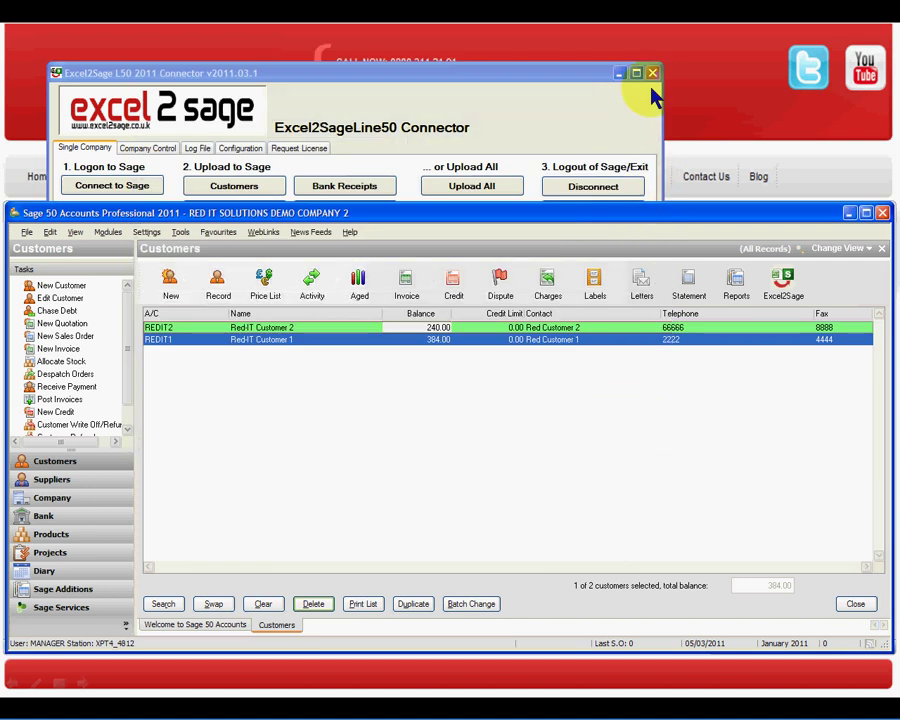